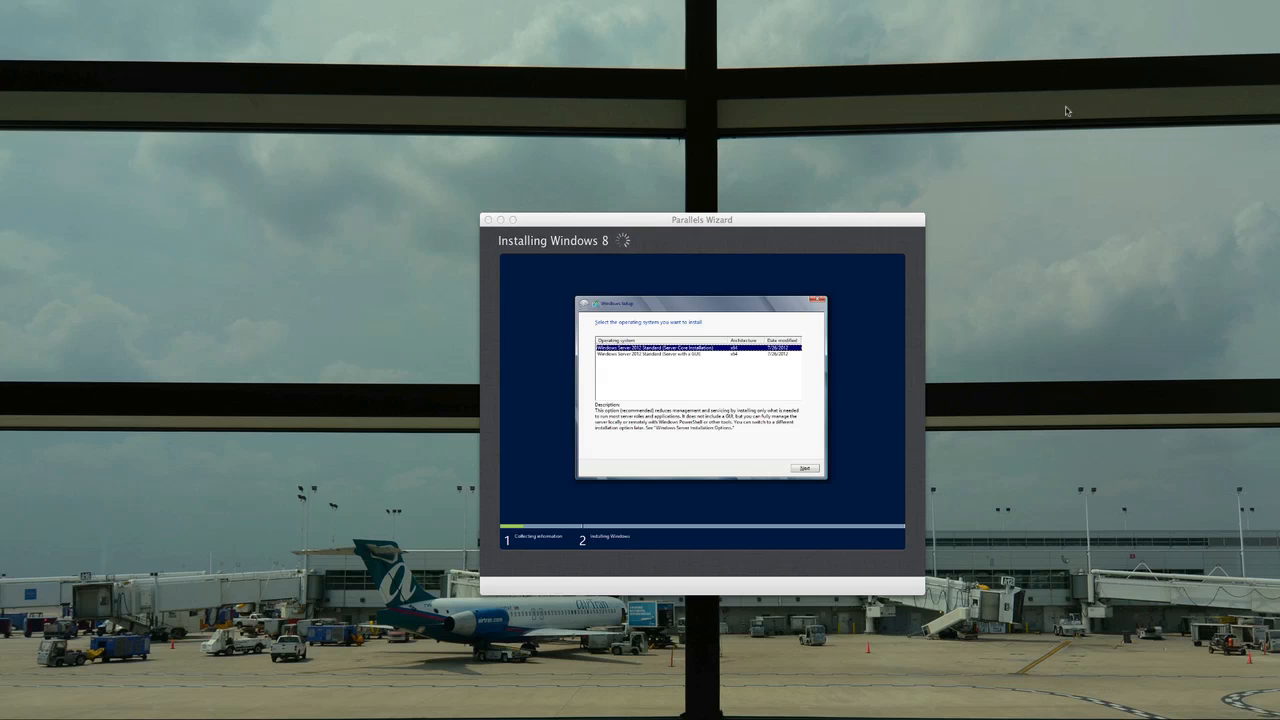
pyautogui.moveTo(843, 271)
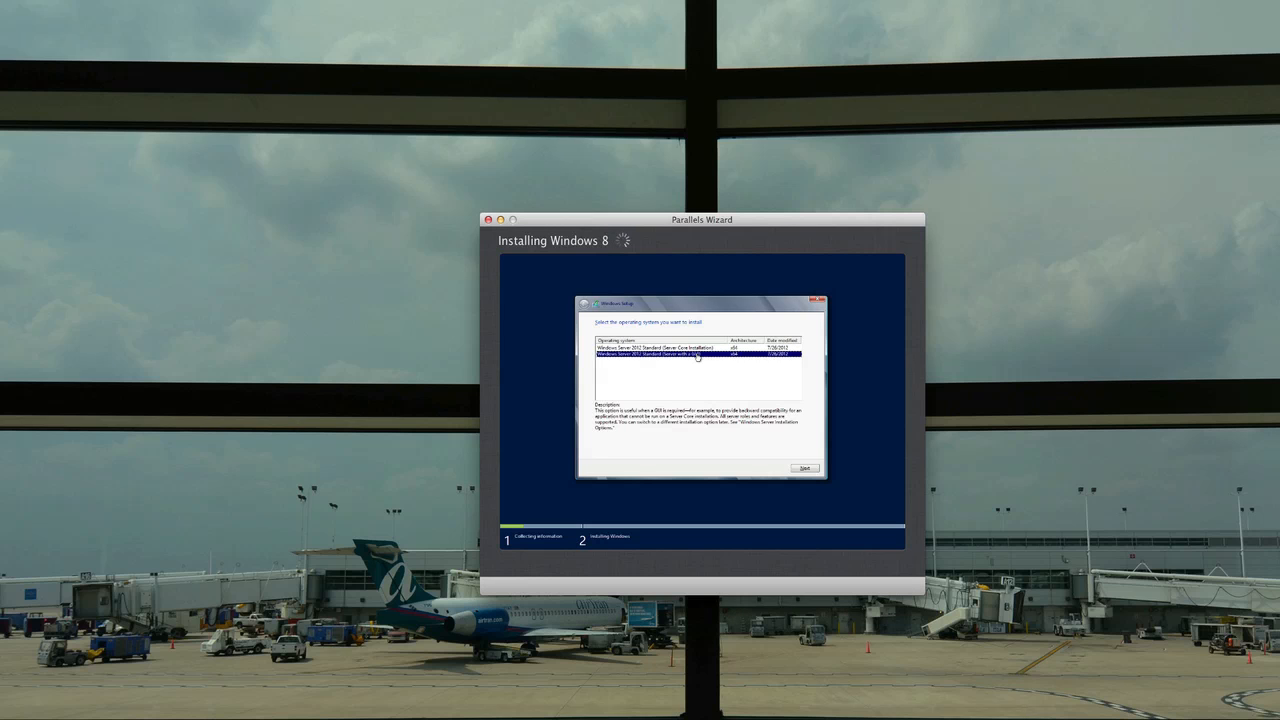
# - Select 'Windows Server 2012 Standard (Server with a GUI)' in the edition list and continue setup
pyautogui.click(650, 347)
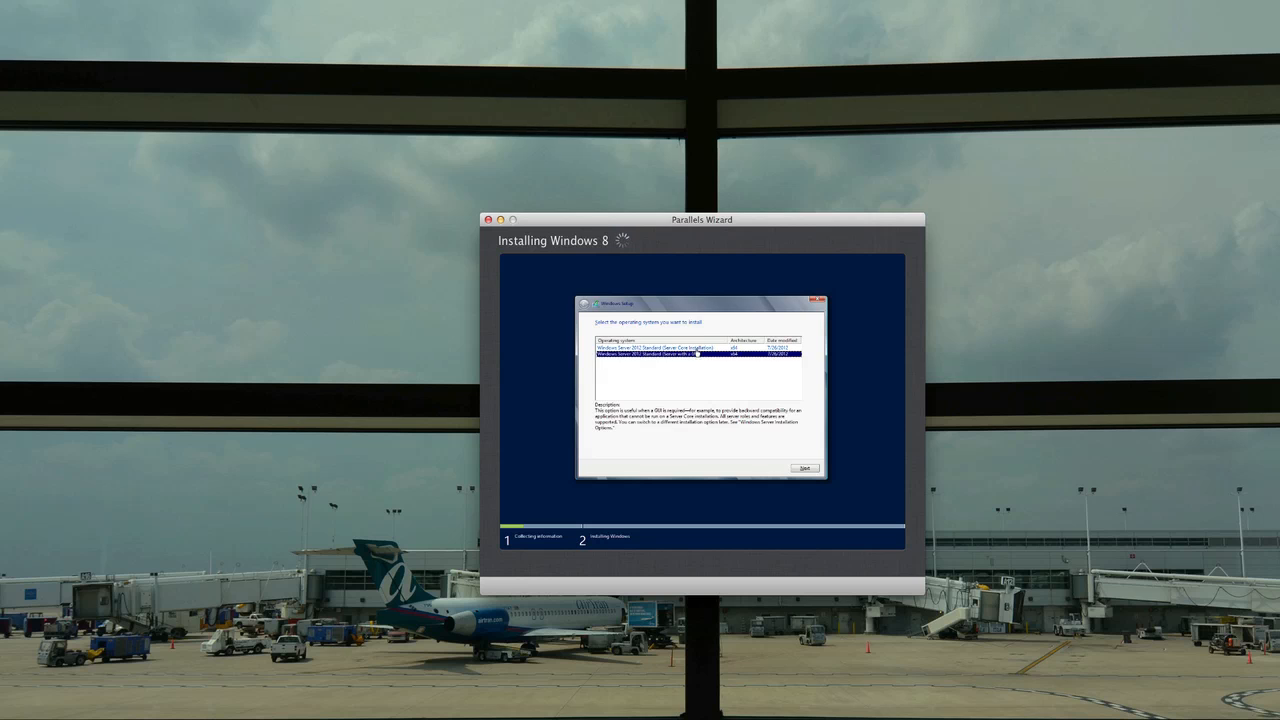
pyautogui.click(660, 347)
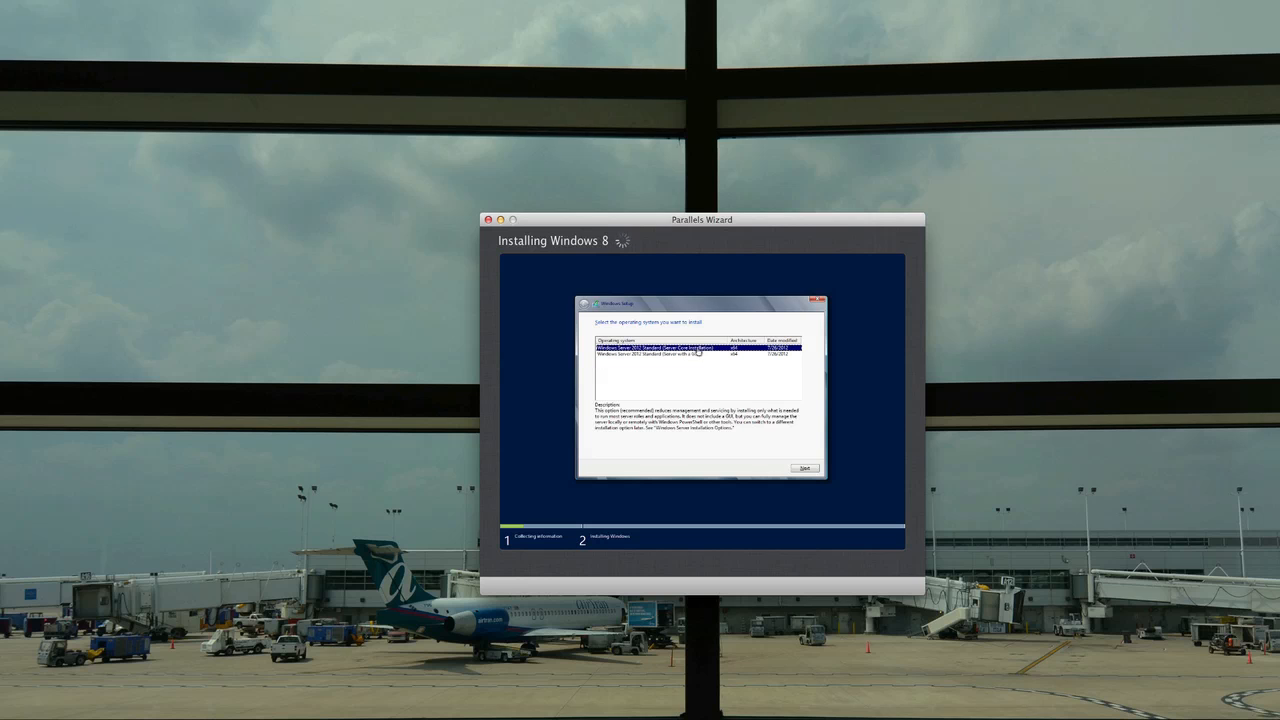
pyautogui.click(690, 354)
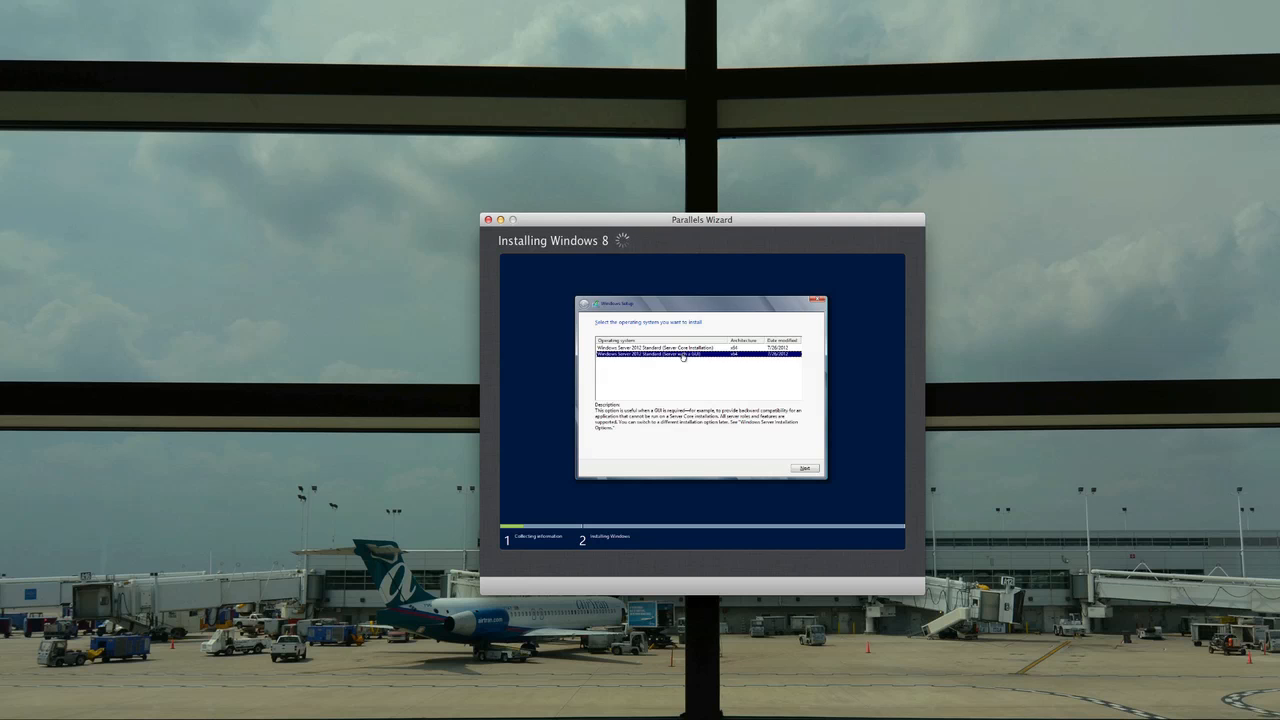
pyautogui.click(690, 347)
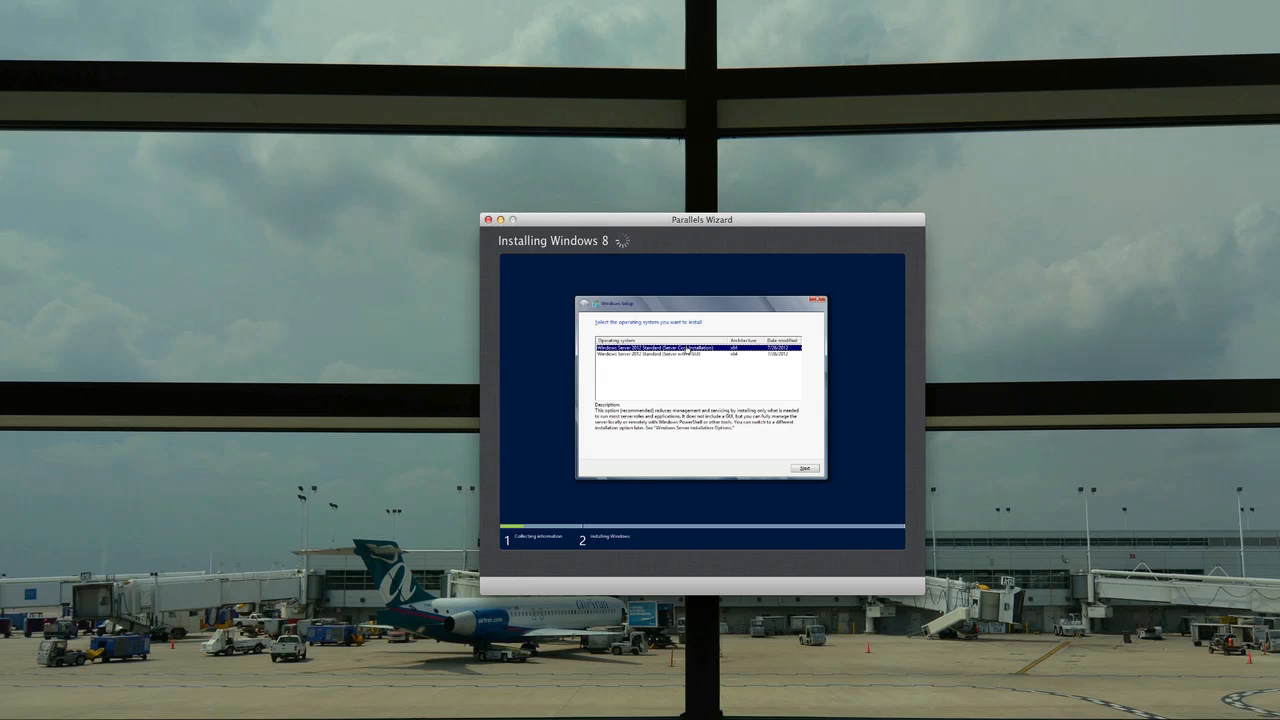
pyautogui.click(680, 355)
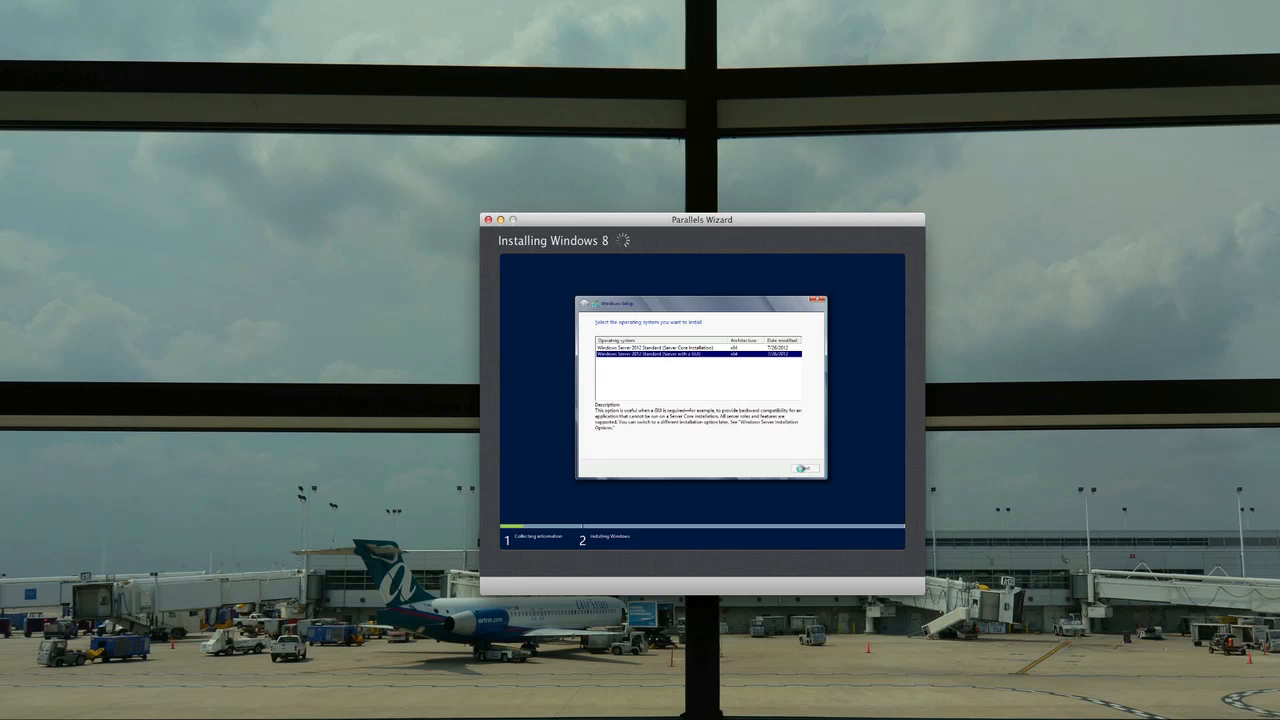
pyautogui.click(805, 467)
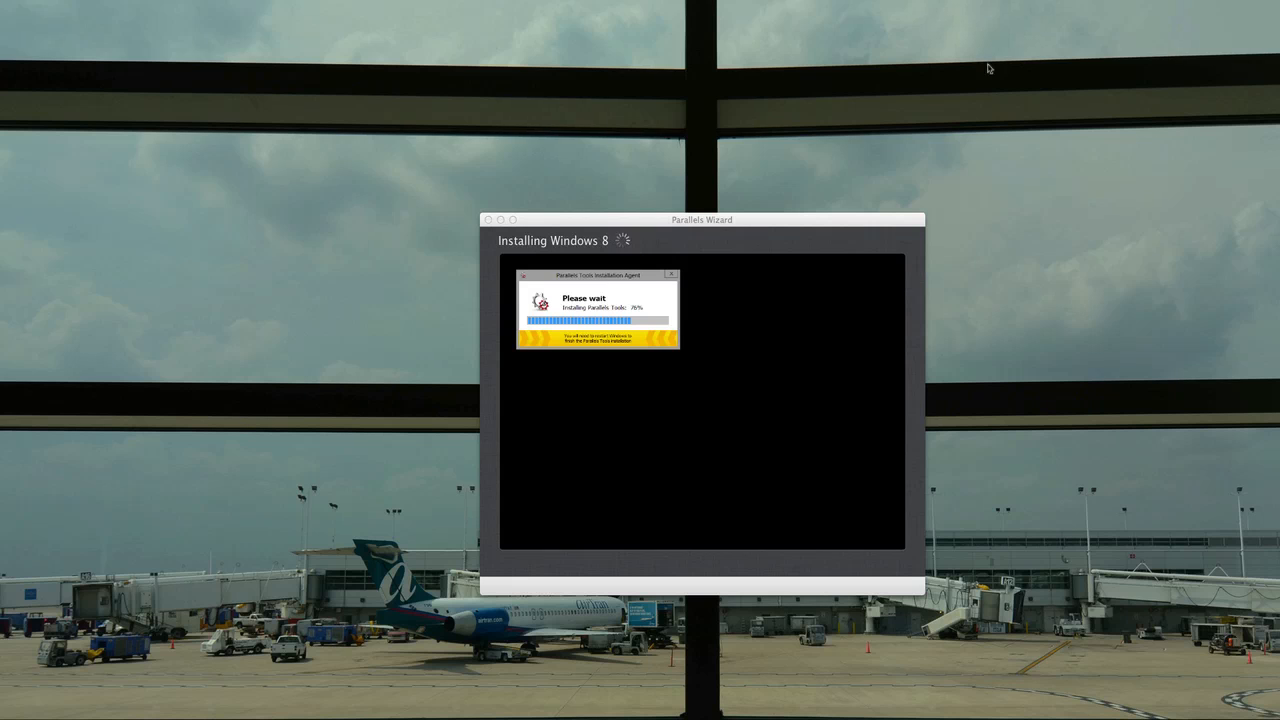
pyautogui.moveTo(224, 281)
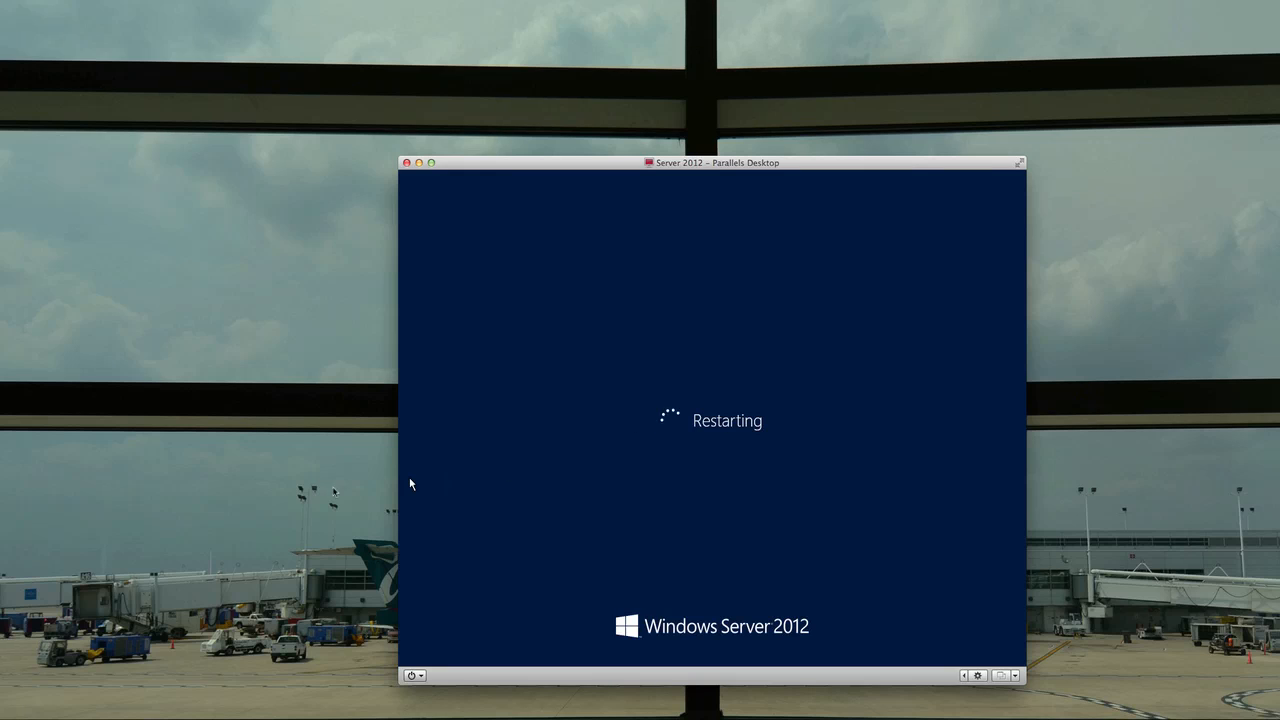
pyautogui.moveTo(240, 500)
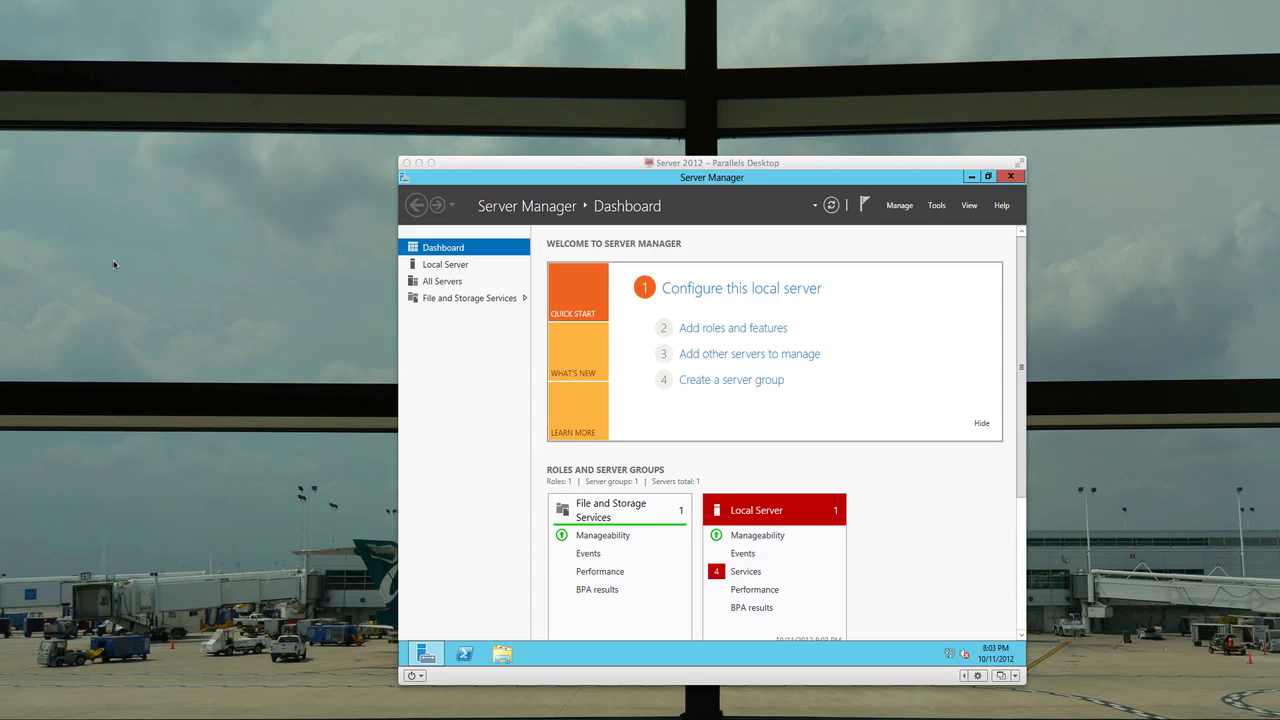
pyautogui.moveTo(461, 383)
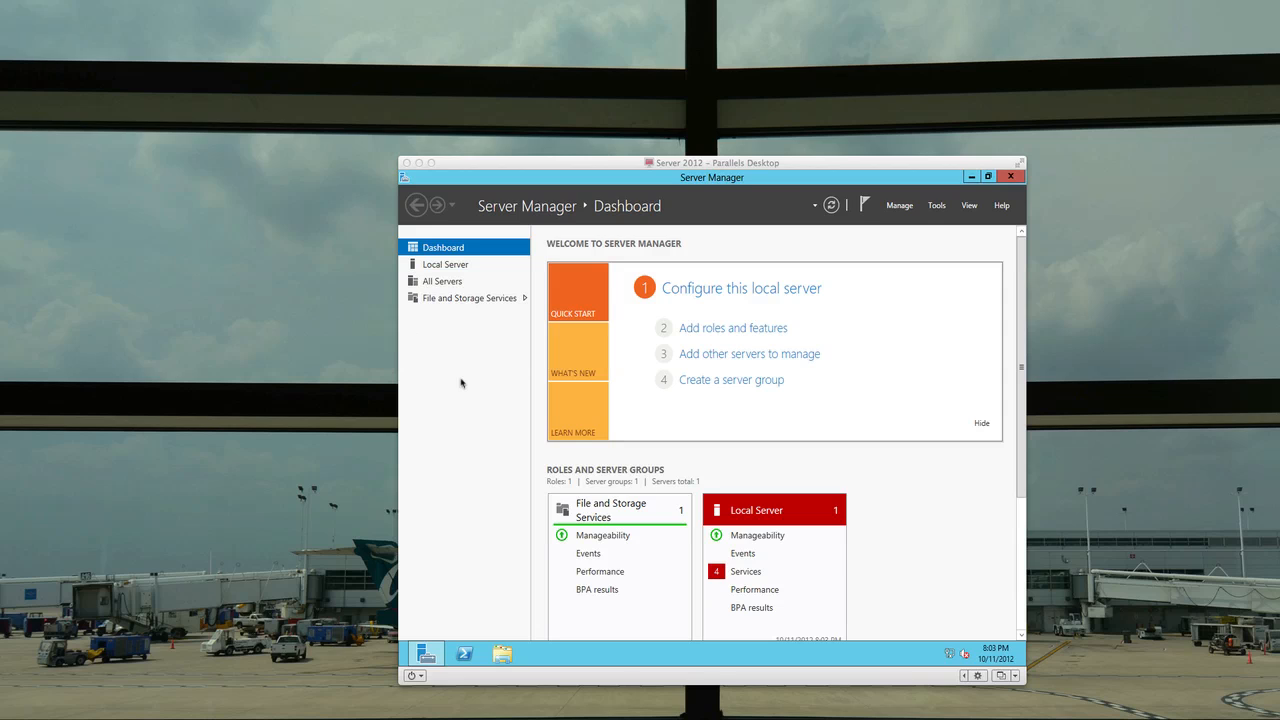
pyautogui.moveTo(464, 380)
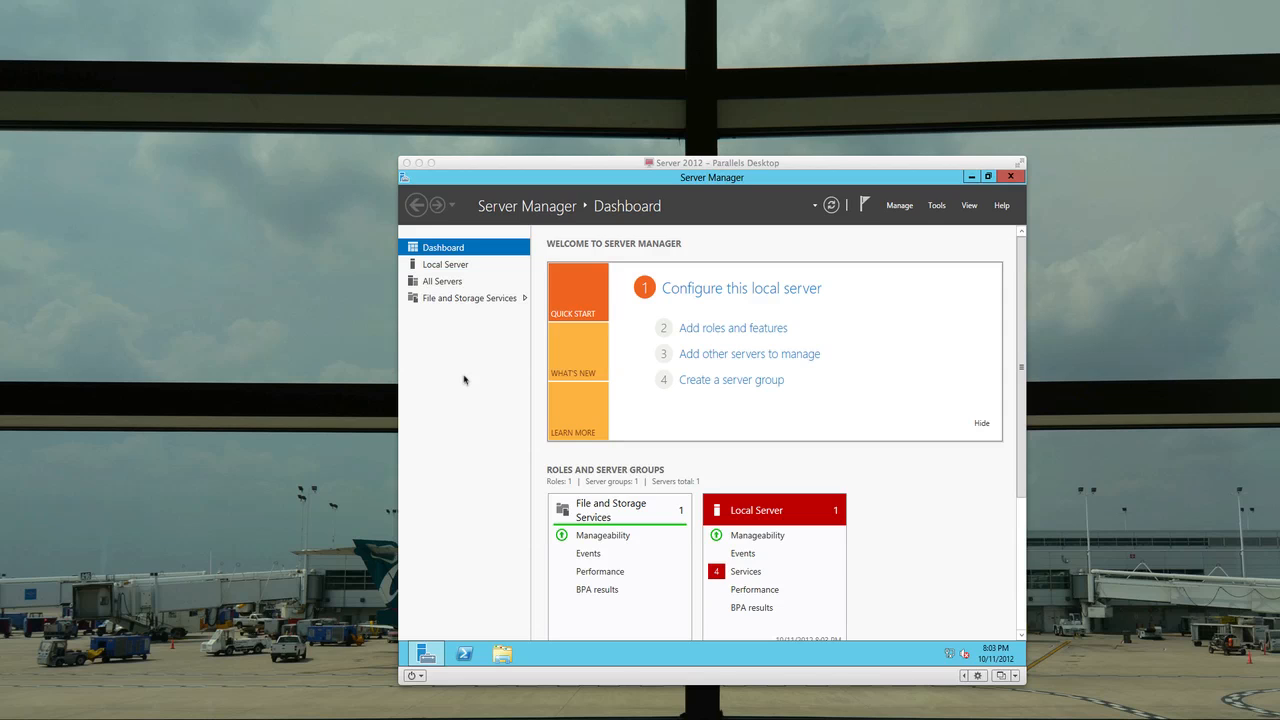